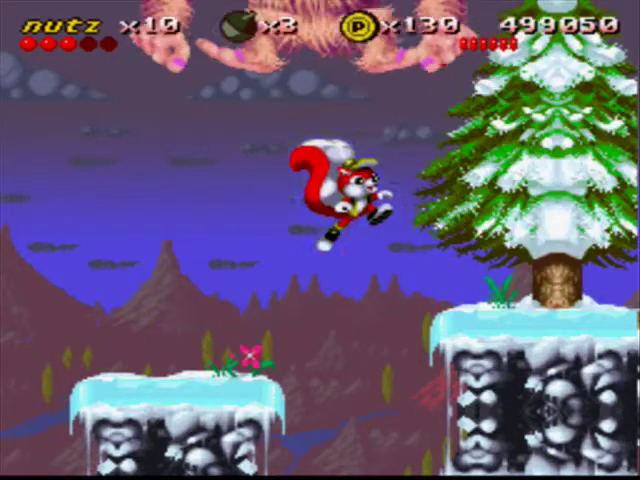
Step: Watch the ending replay of the snowy level with the frosted pine tree
key(F1)
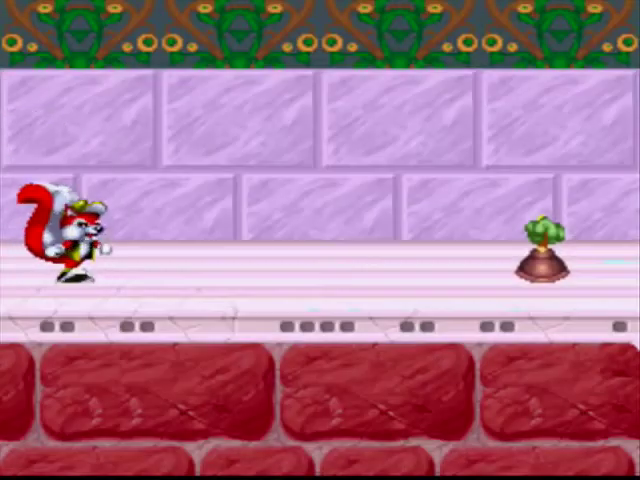
Step: Watch the replay move from the pink palace corridor into the vine-climbing lava cave
key(right)
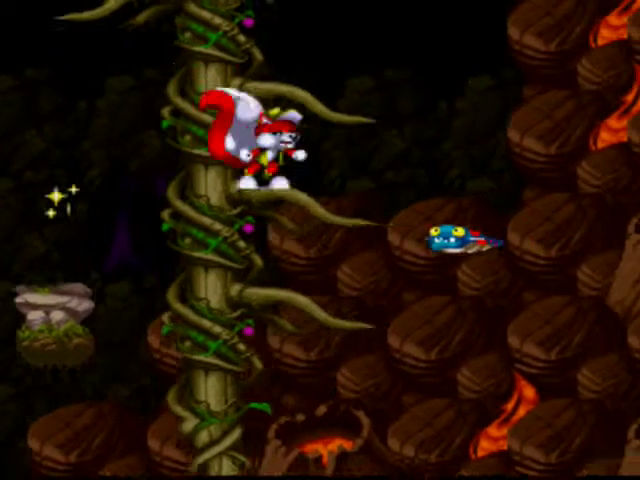
key(Up)
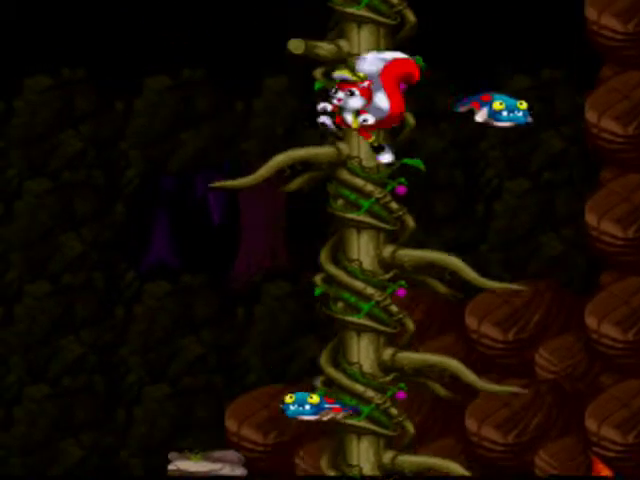